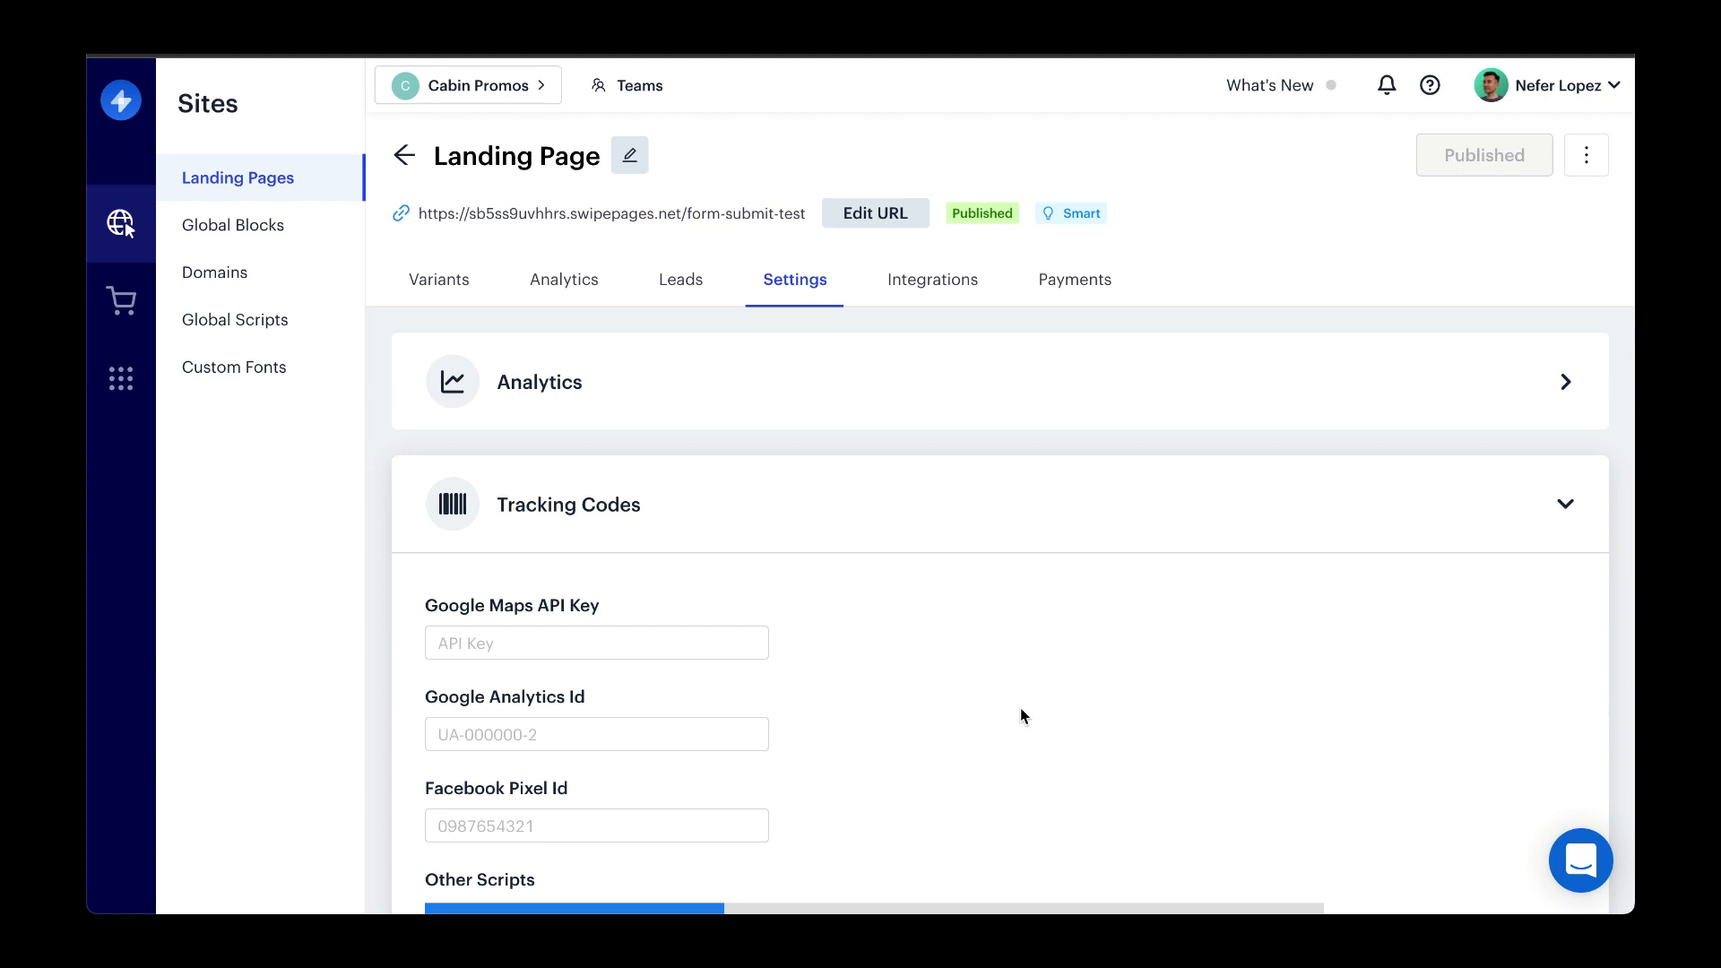
- Review the Body Start form-submit script that pushes a generate_lead event to the dataLayer
scroll("down", 3)
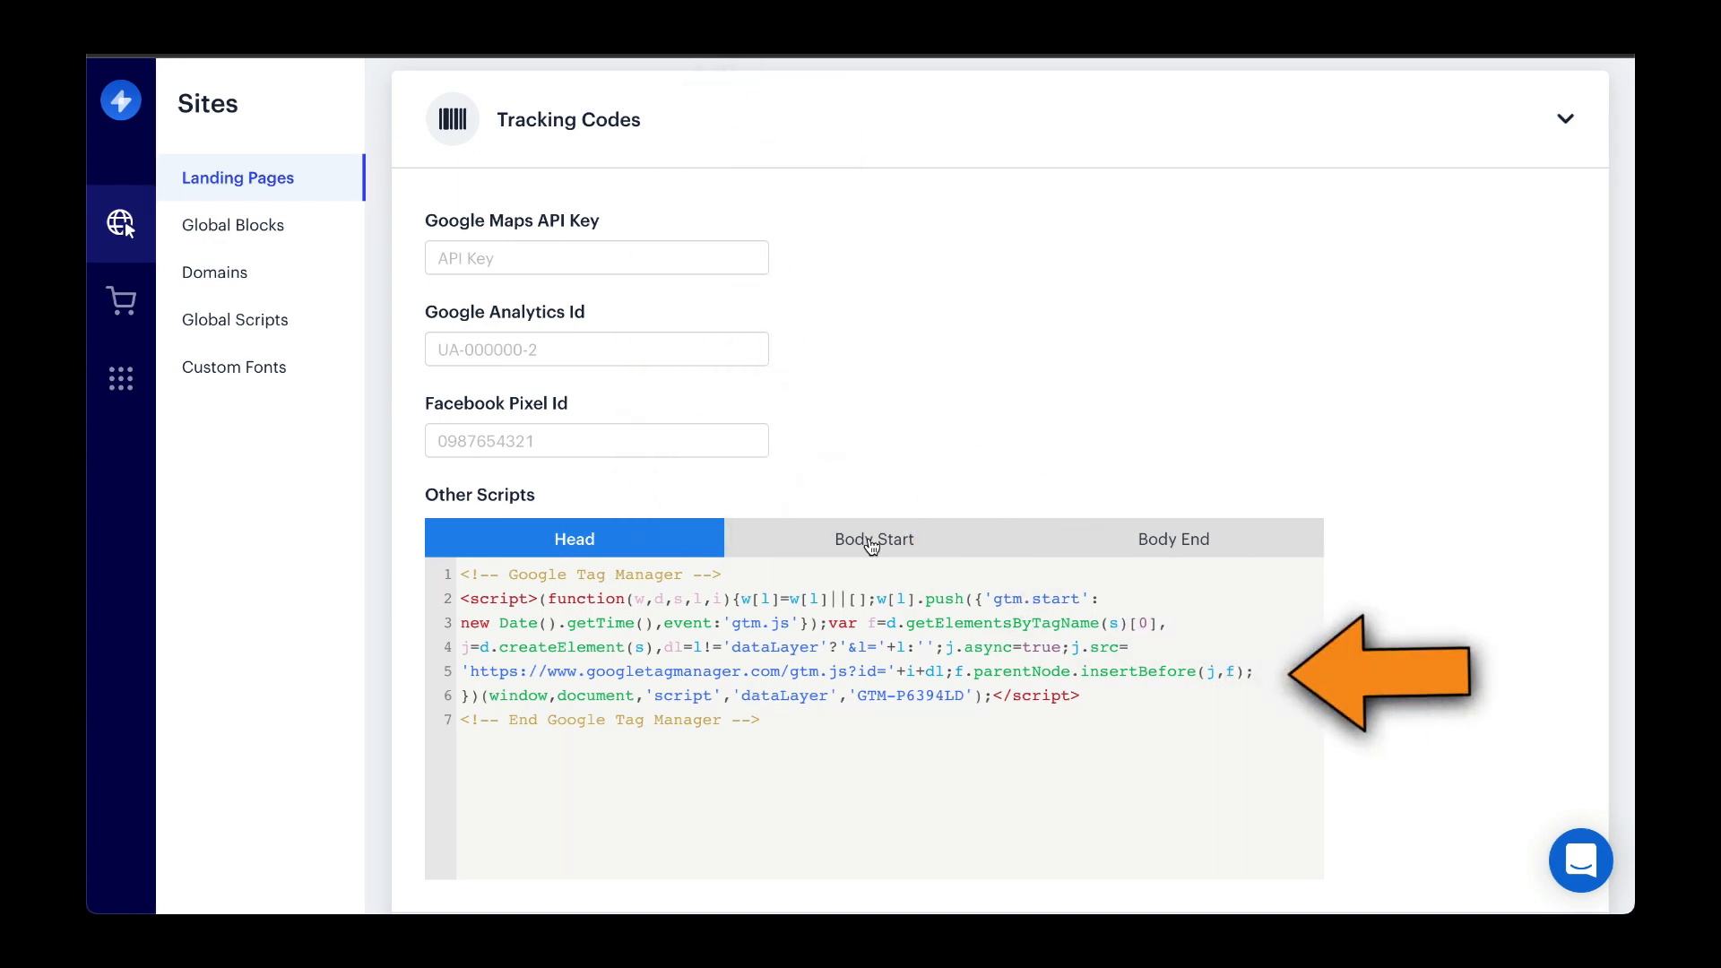
left_click(1172, 577)
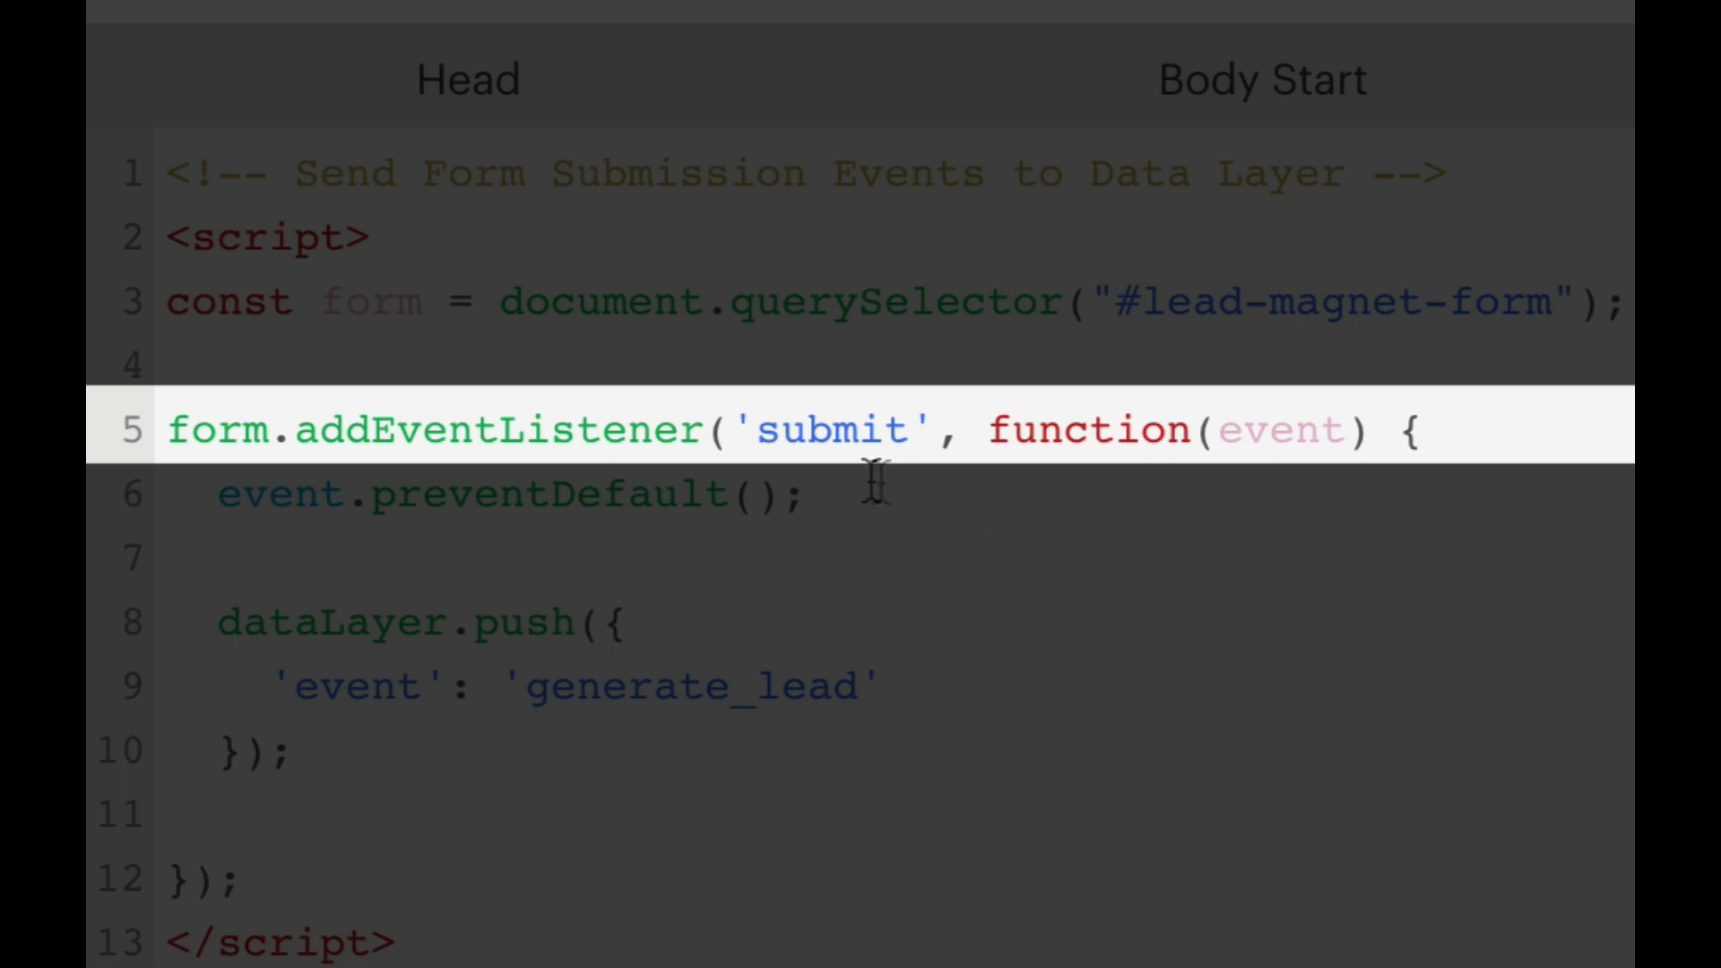
mouse_move(834, 453)
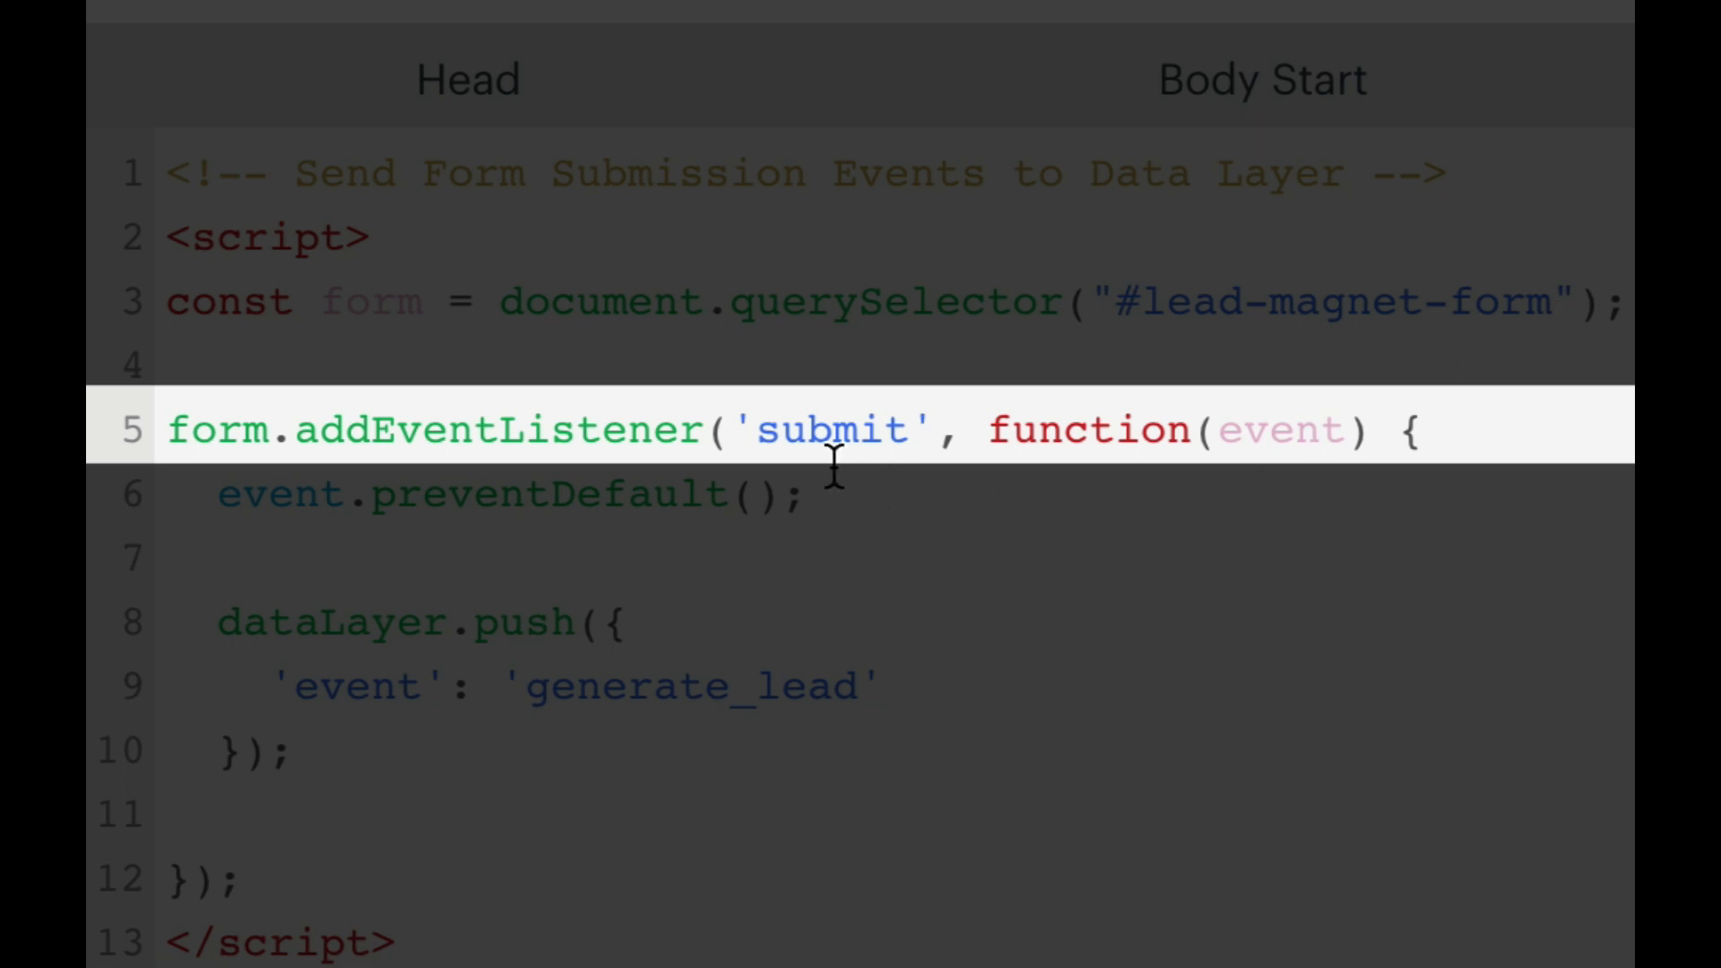
left_click(833, 688)
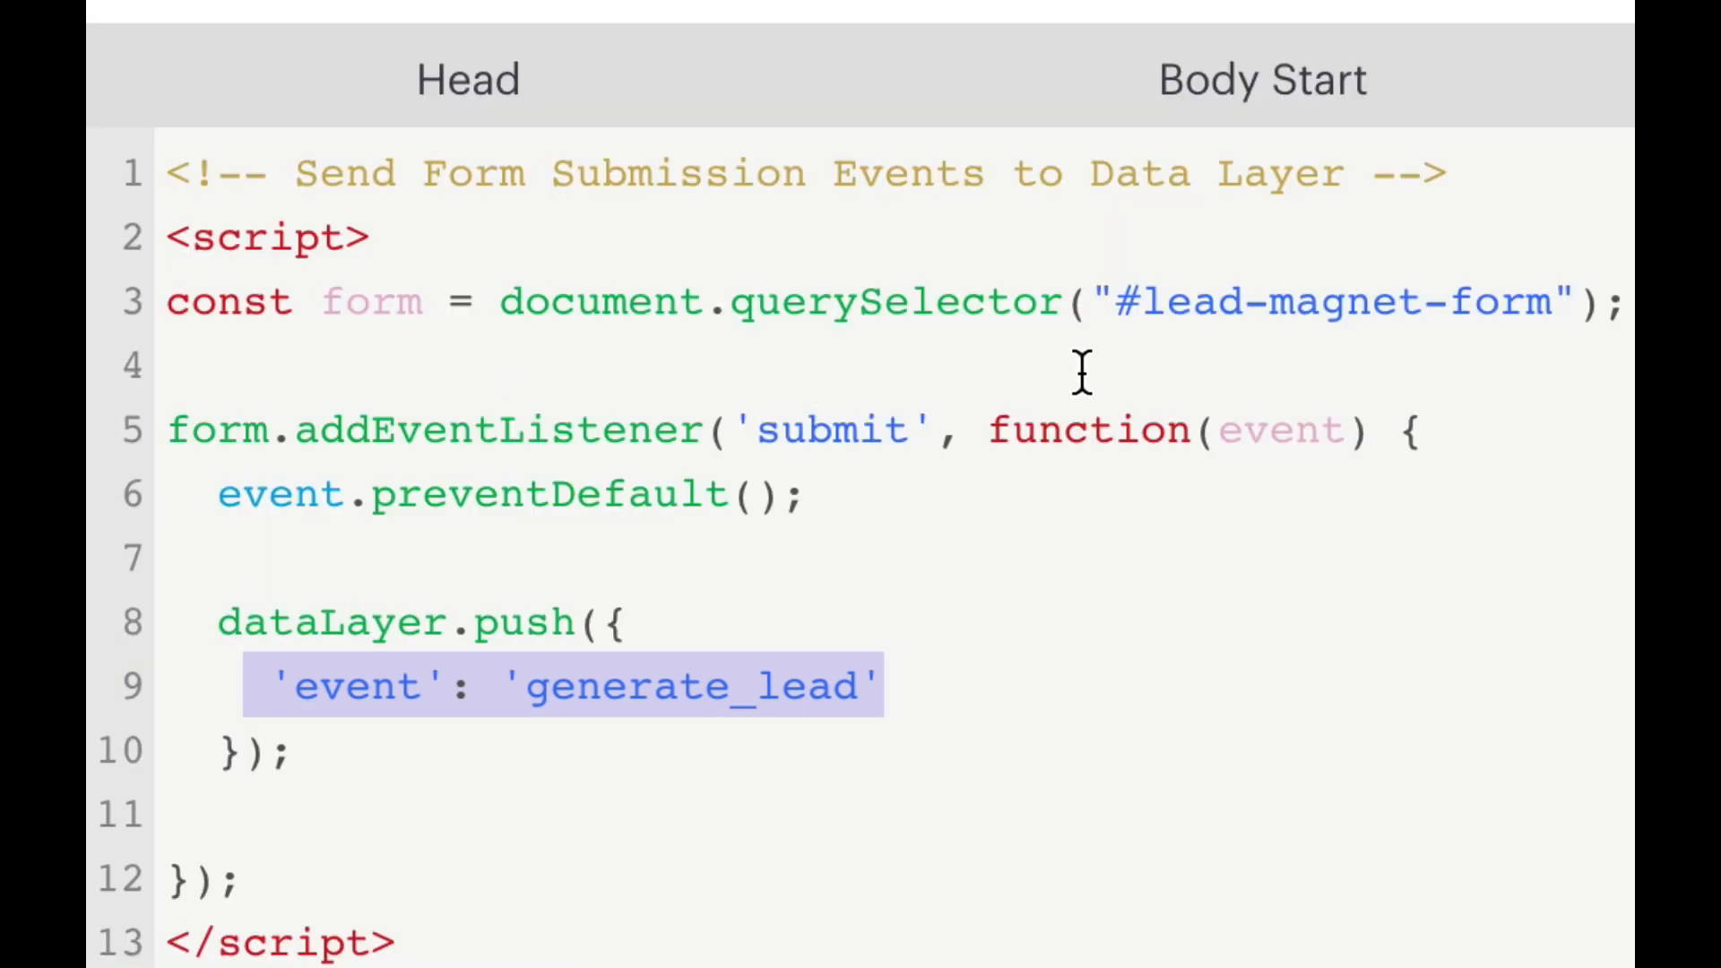
mouse_move(1156, 326)
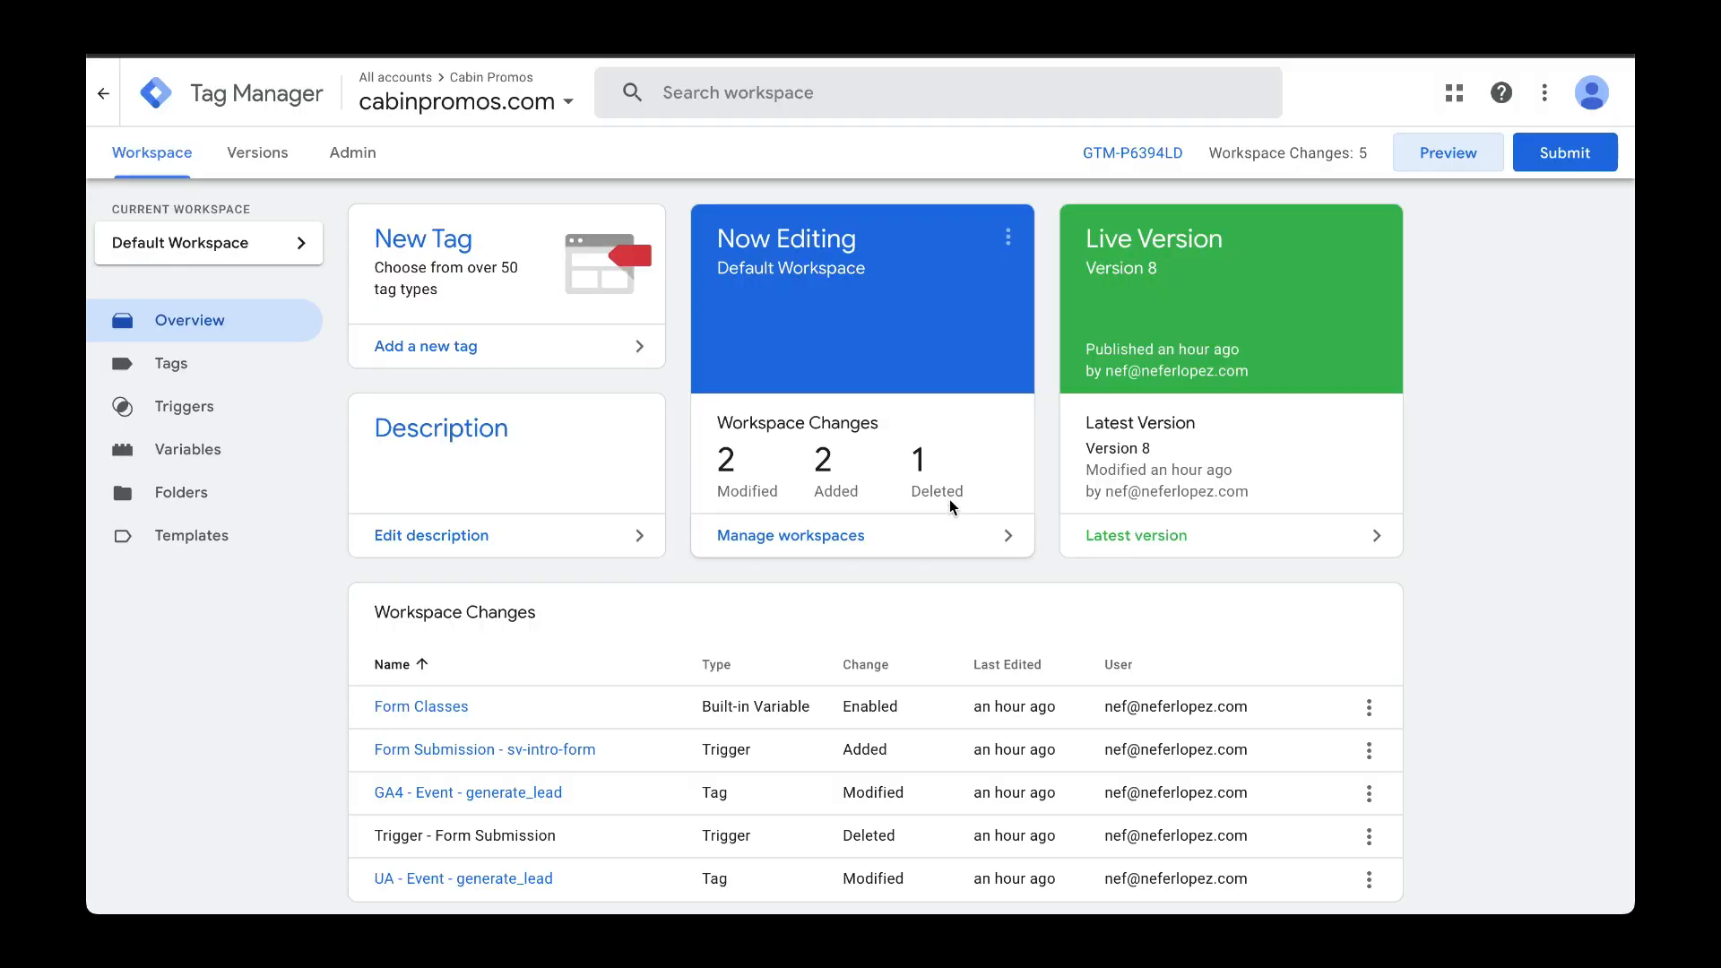
- Launch a Tag Assistant debug preview of the workspace's current container changes
left_click(1447, 151)
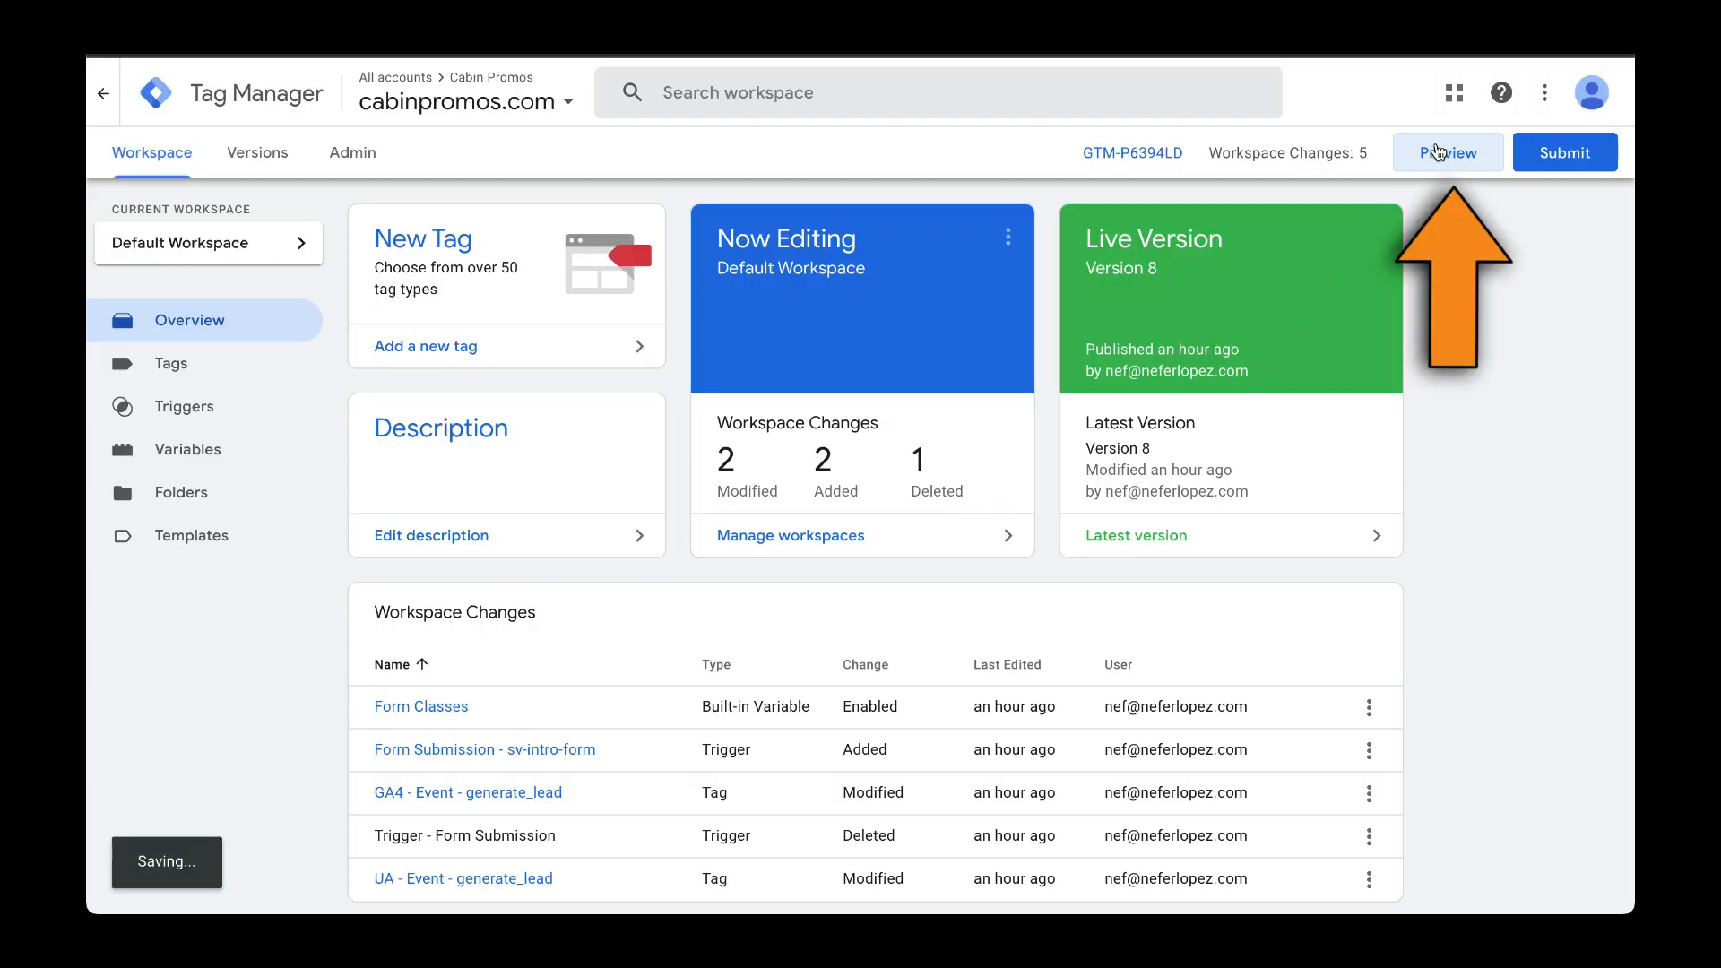
left_click(1447, 151)
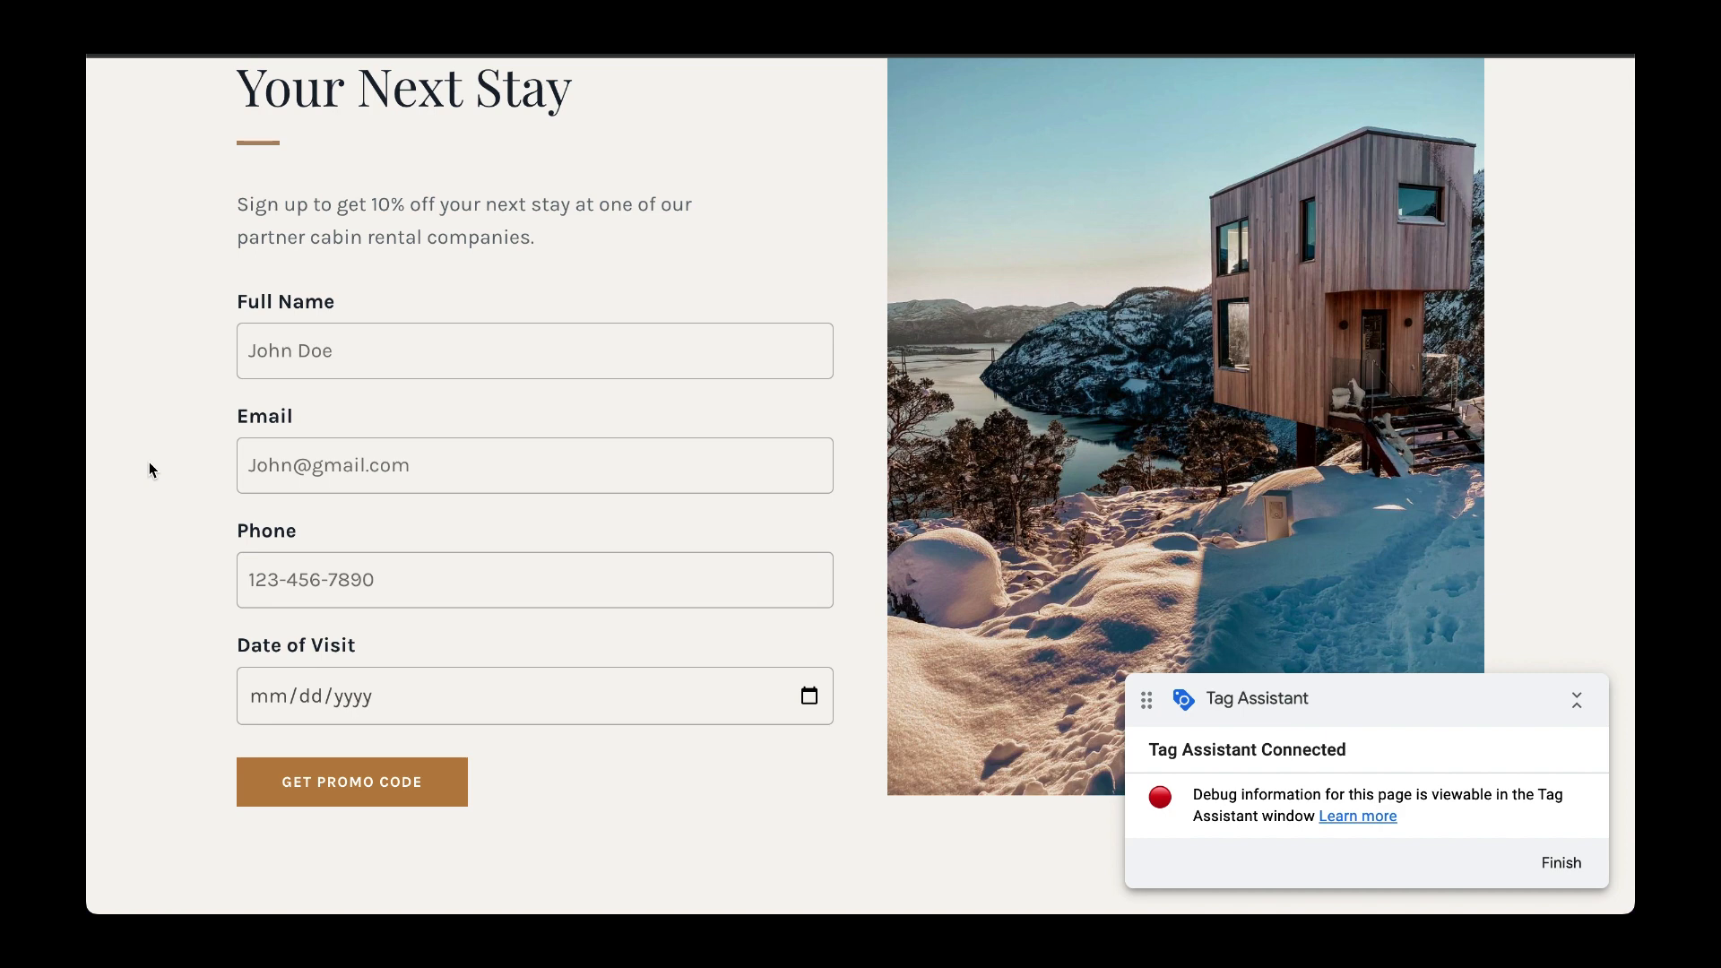
- Enter test phone 111-111-11 with name and email, then submit via GET PROMO CODE
type("111-111-11")
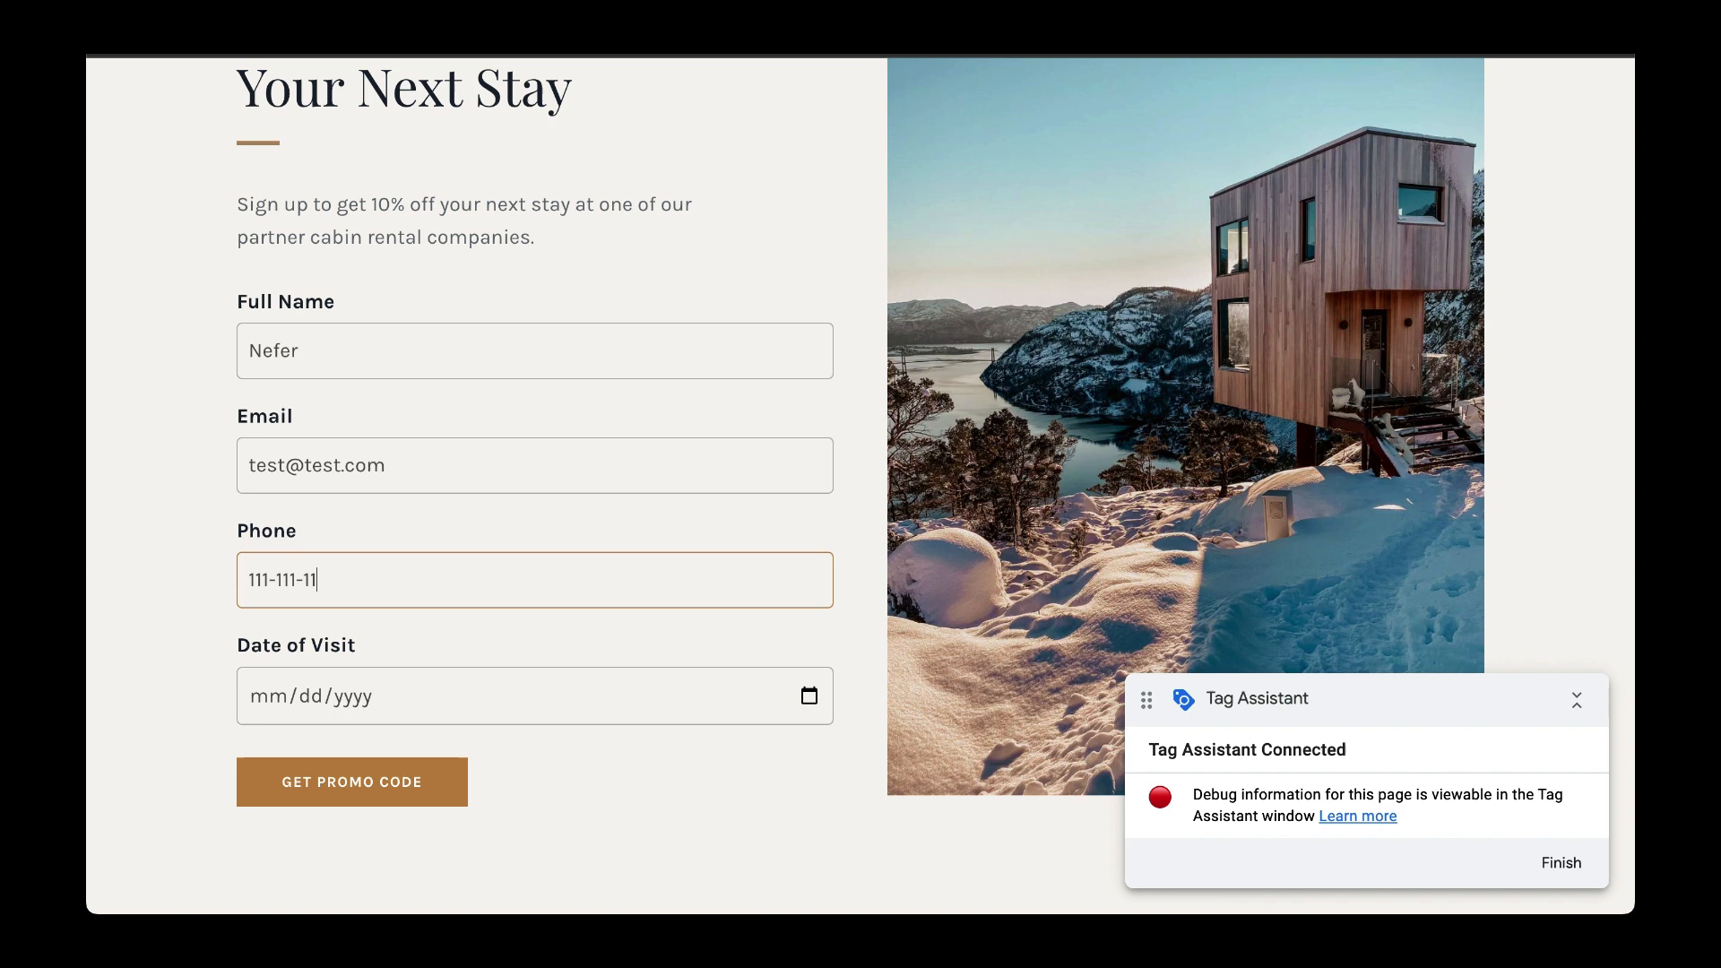
left_click(352, 782)
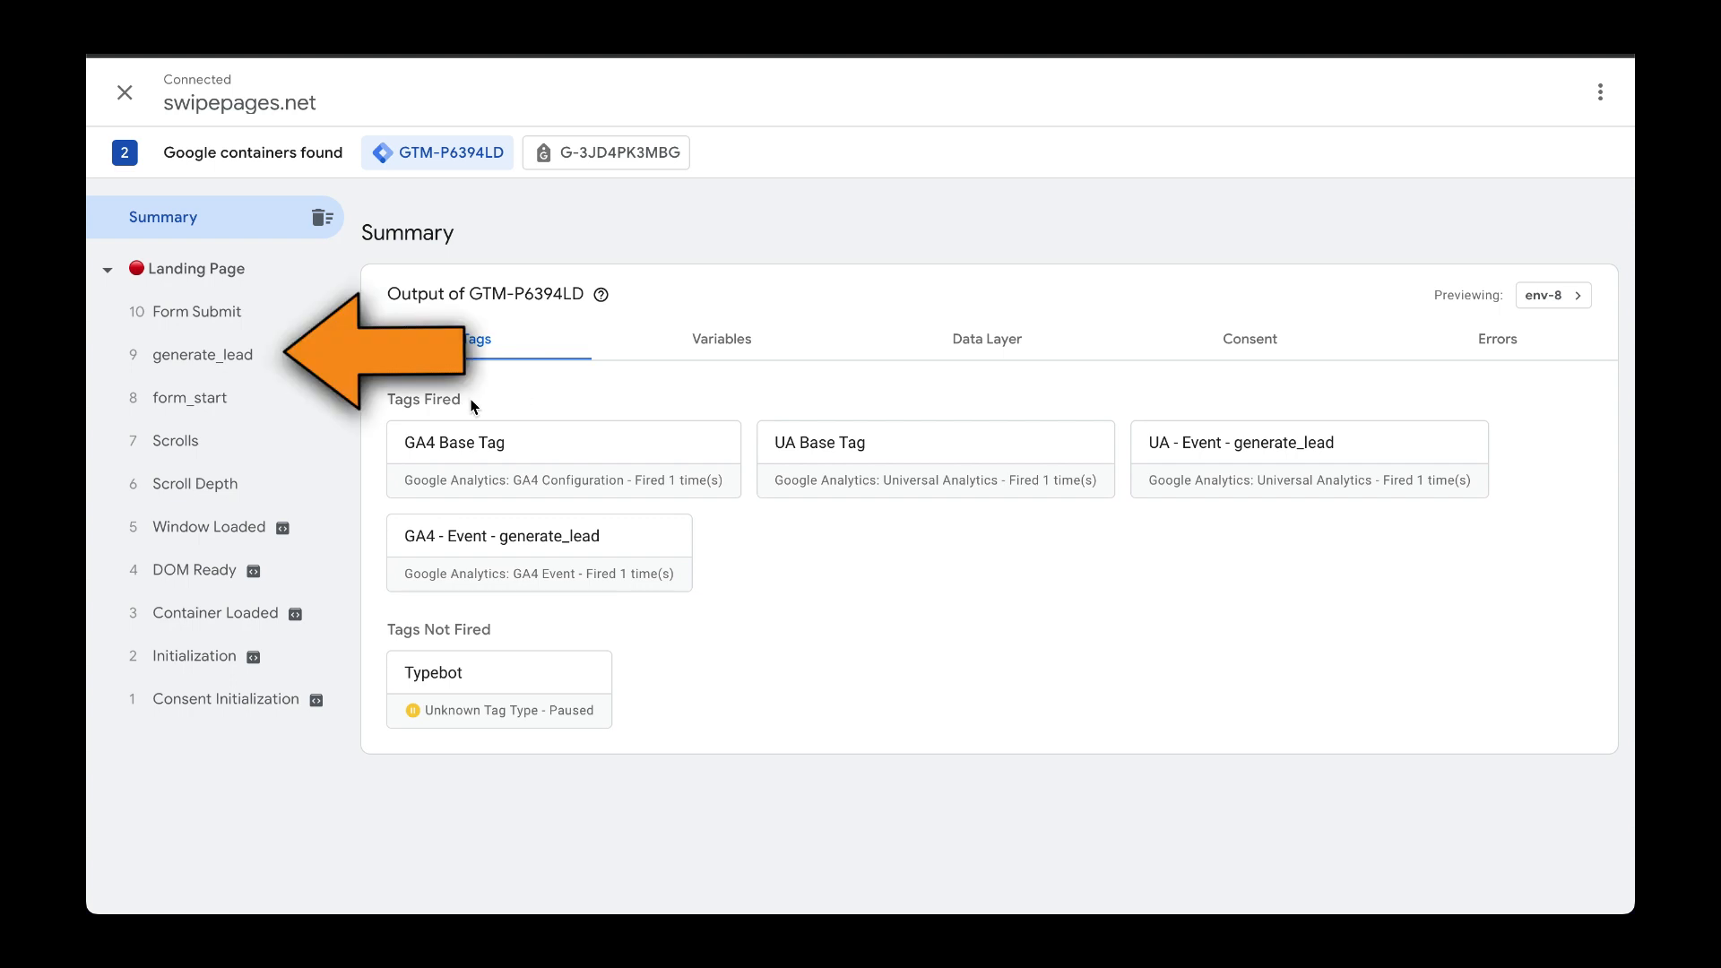
mouse_move(242, 362)
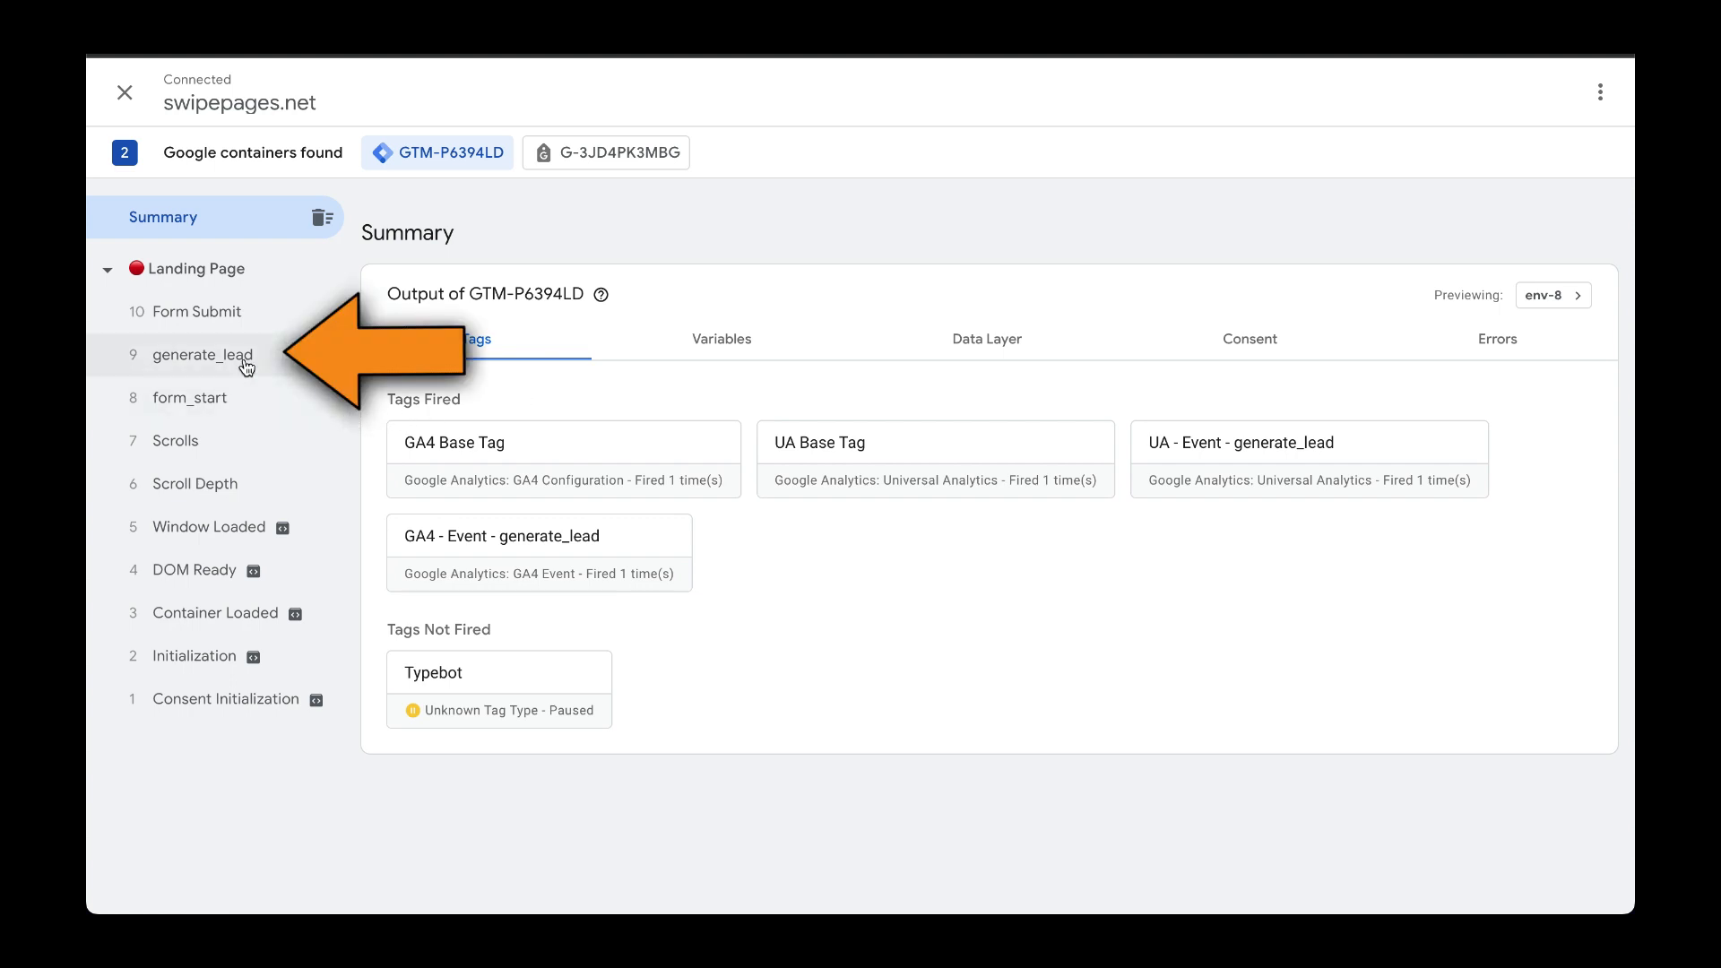
mouse_move(248, 366)
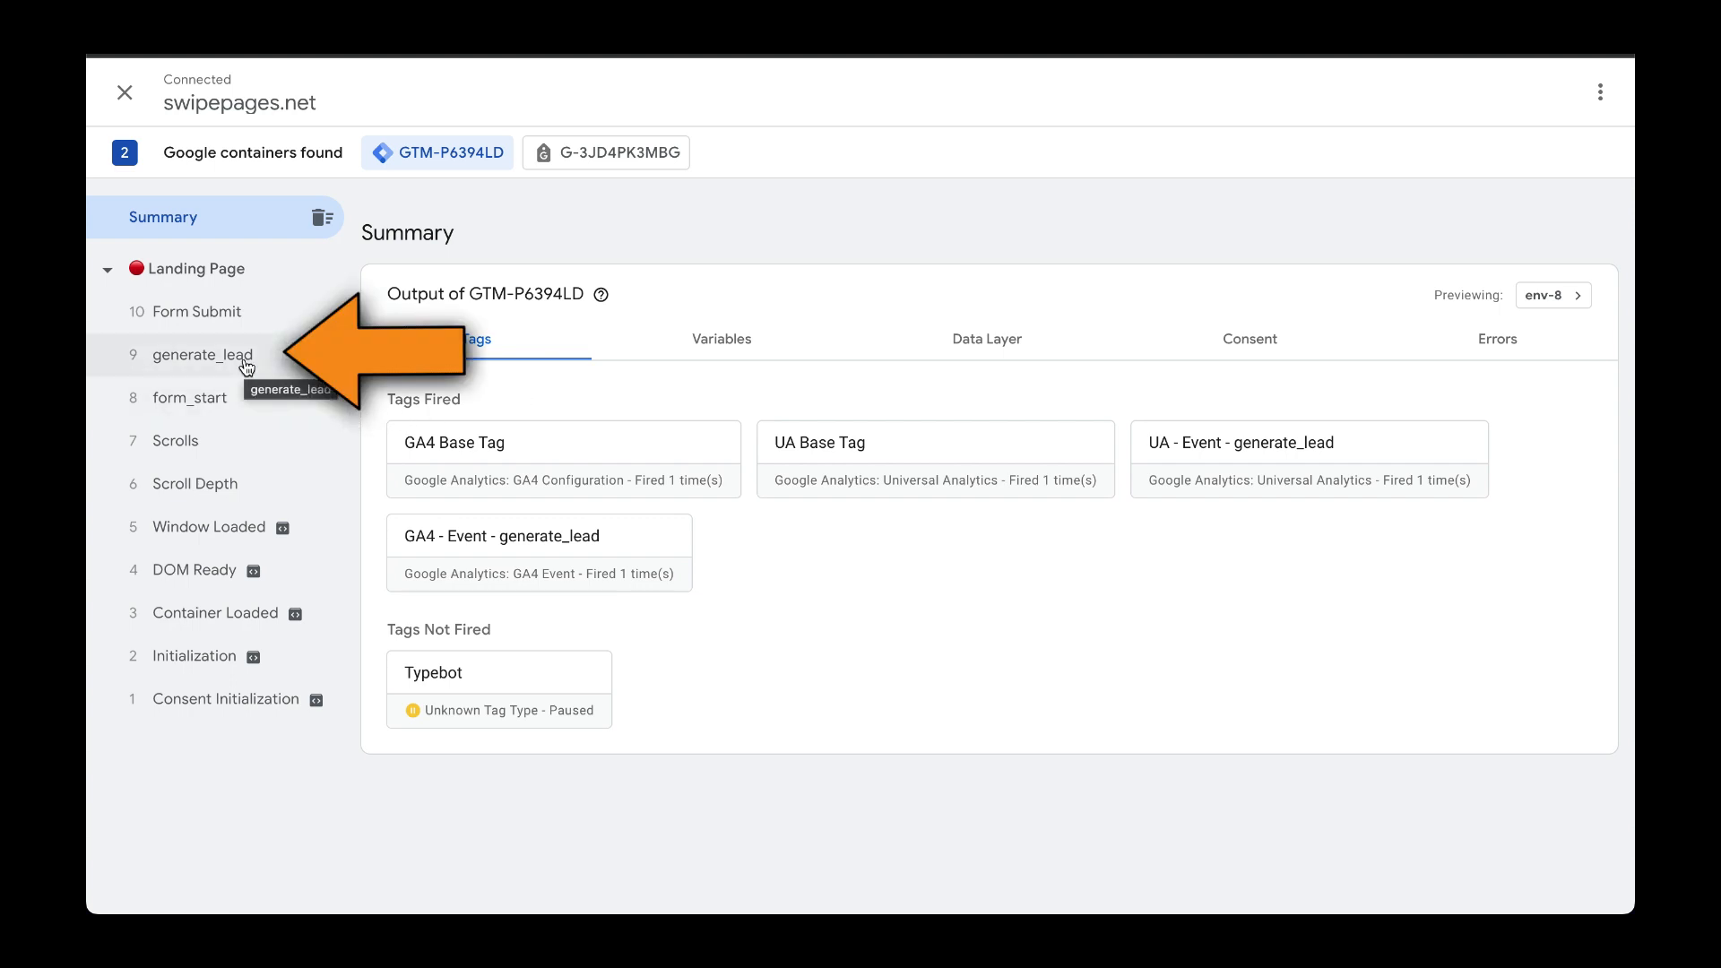
- Inspect the generate_lead event showing both UA and GA4 generate_lead tags succeeded
left_click(201, 355)
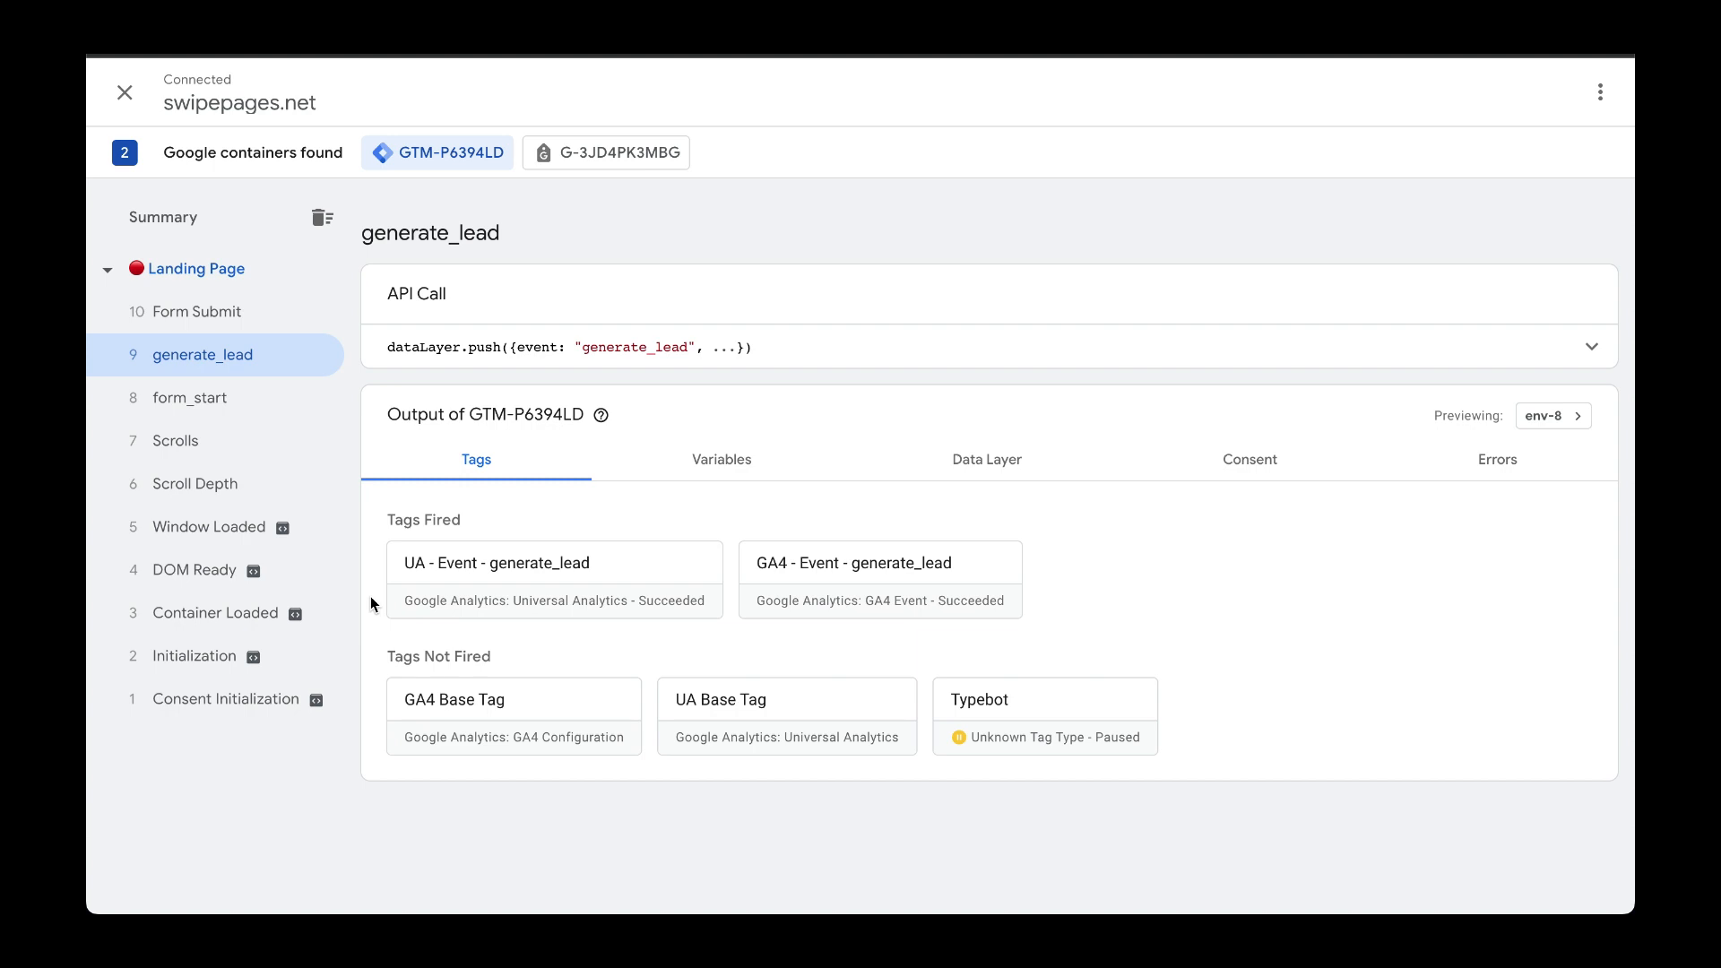
mouse_move(383, 597)
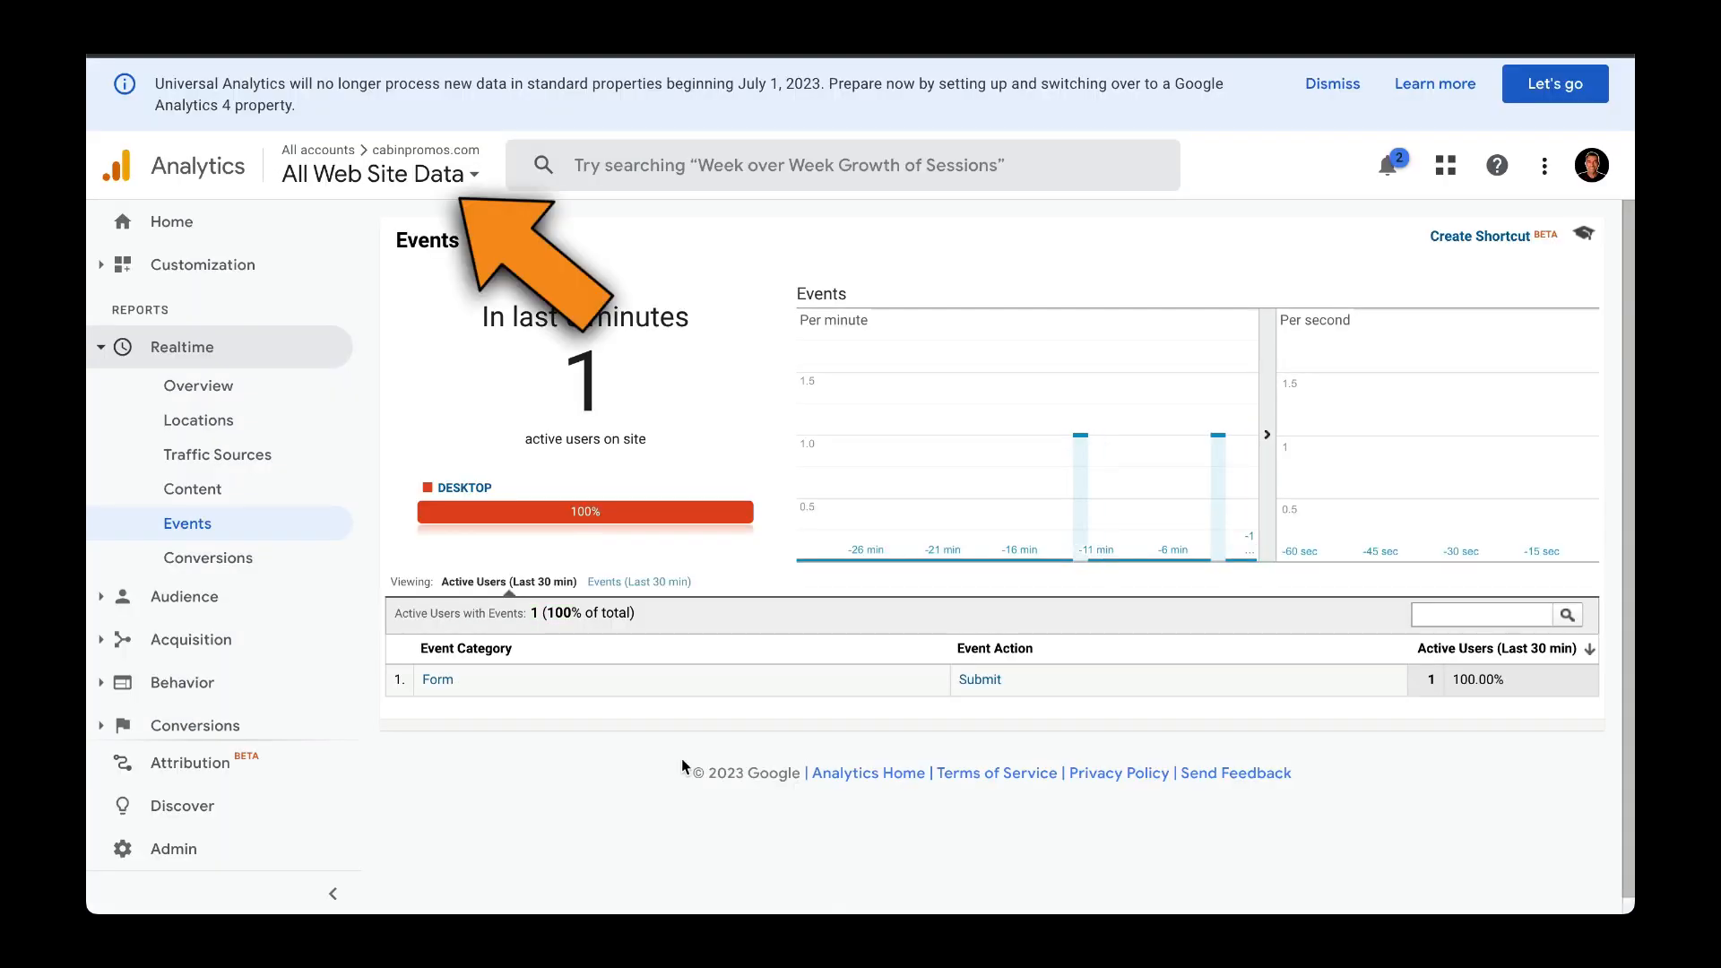
mouse_move(481, 775)
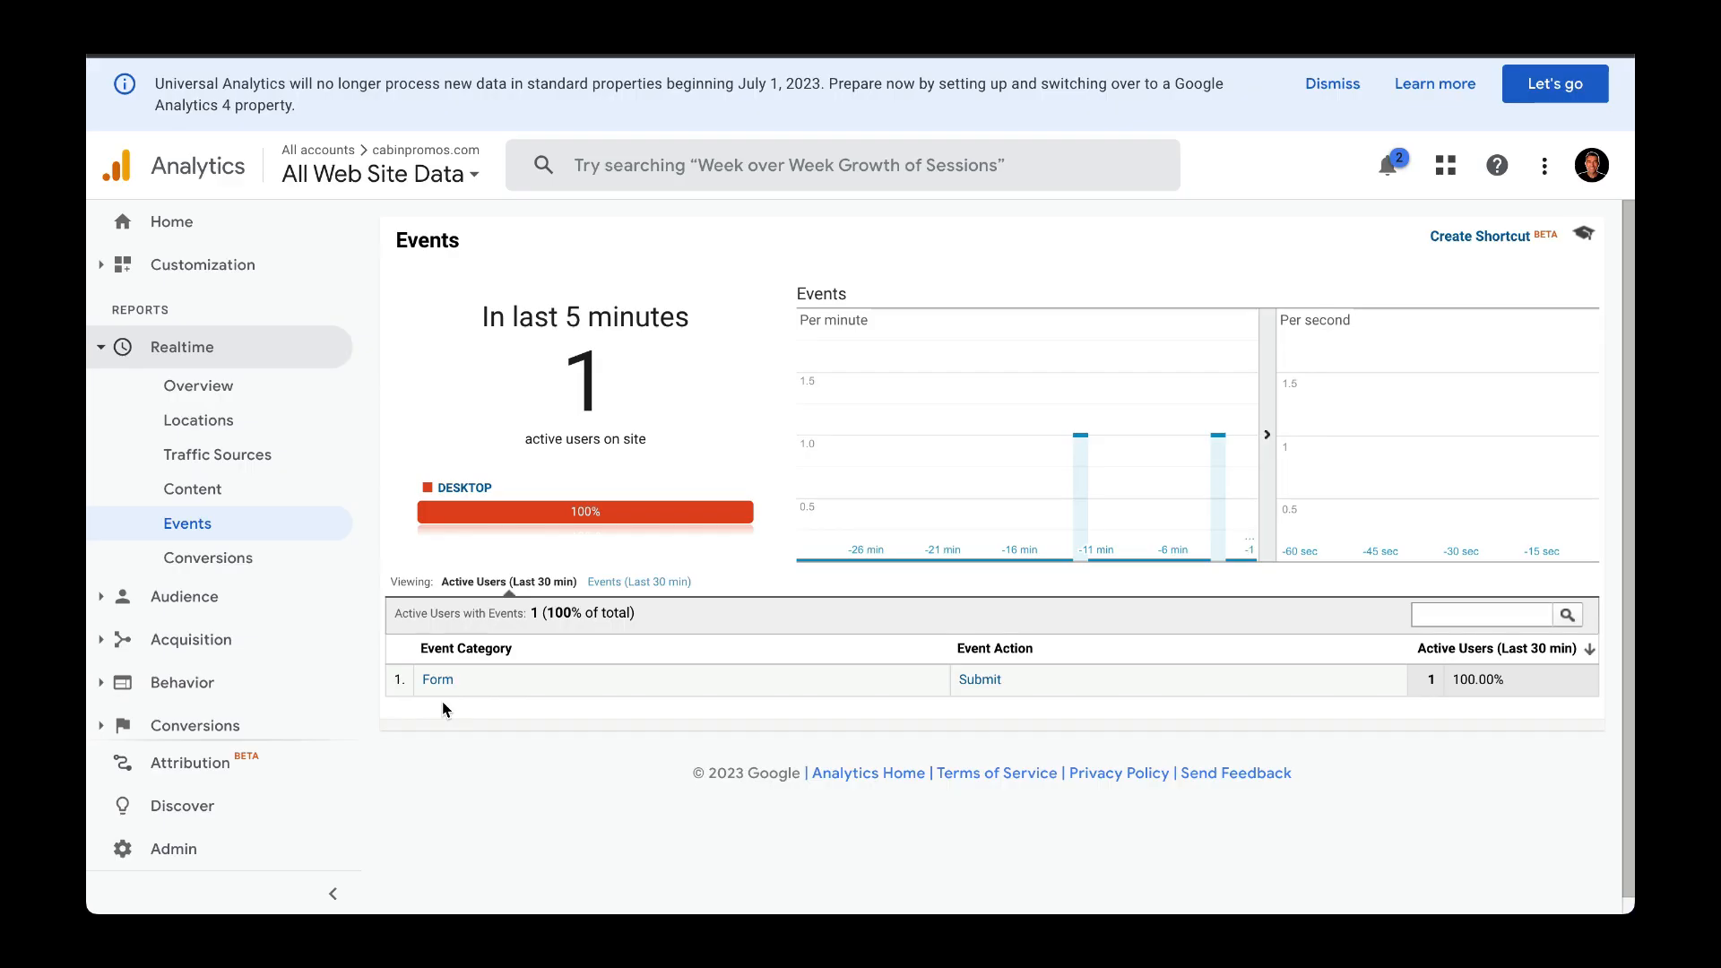
mouse_move(1278, 143)
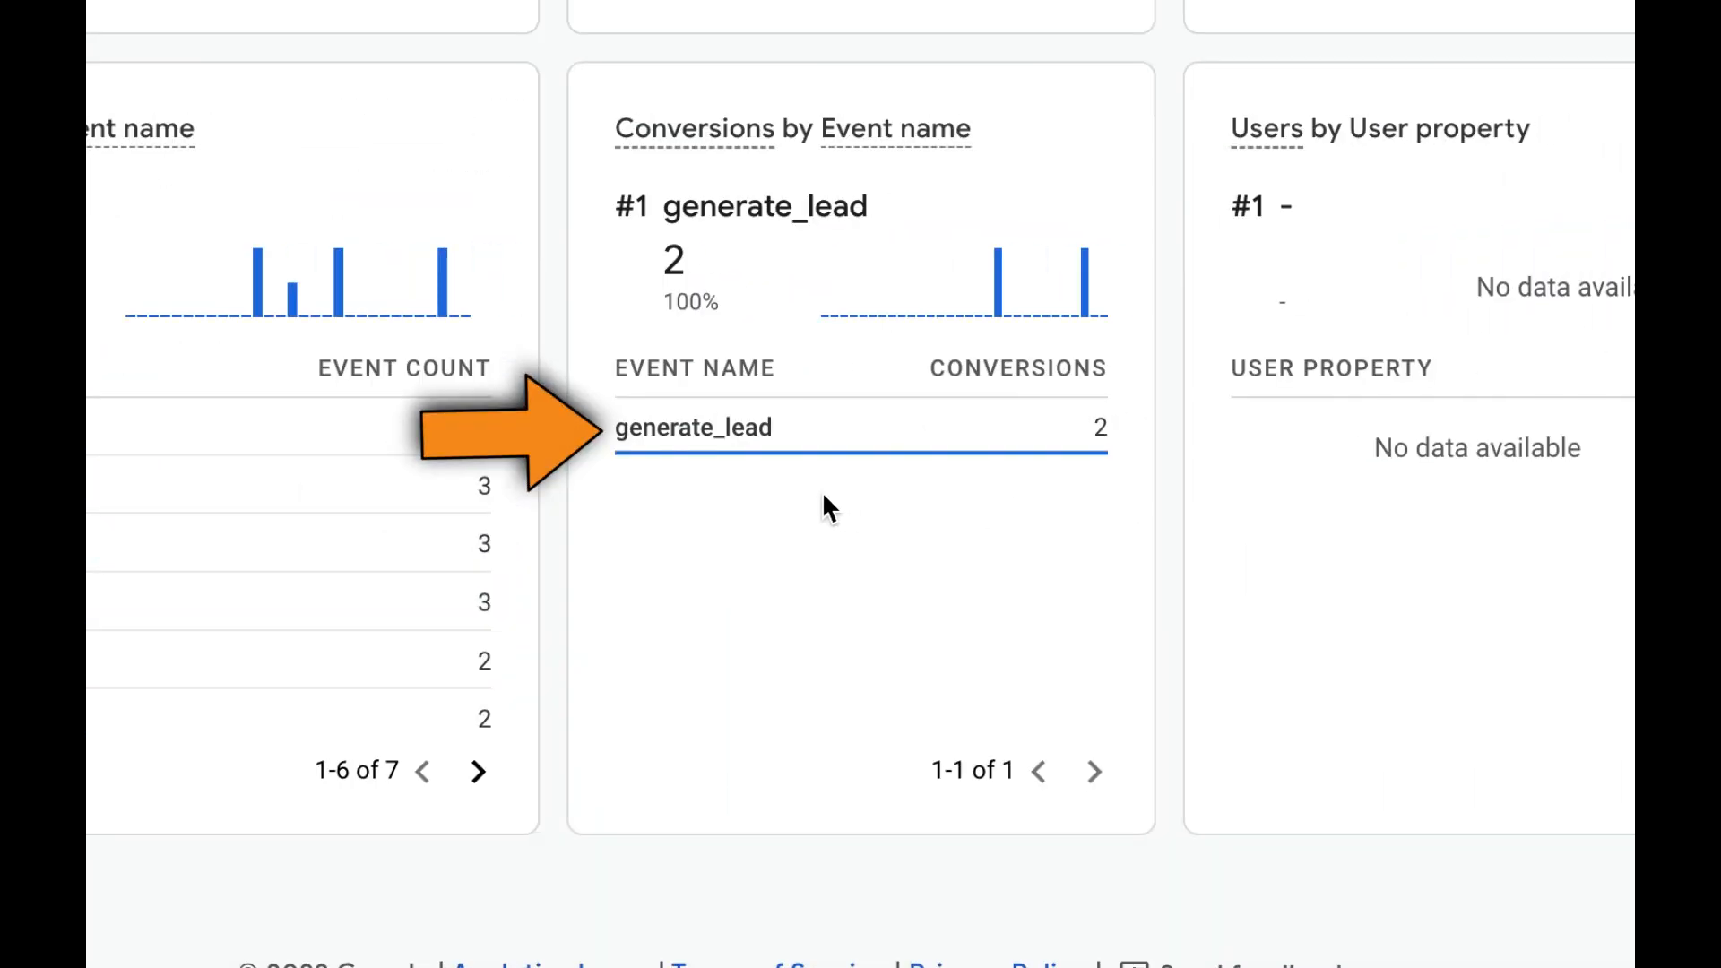
mouse_move(701, 467)
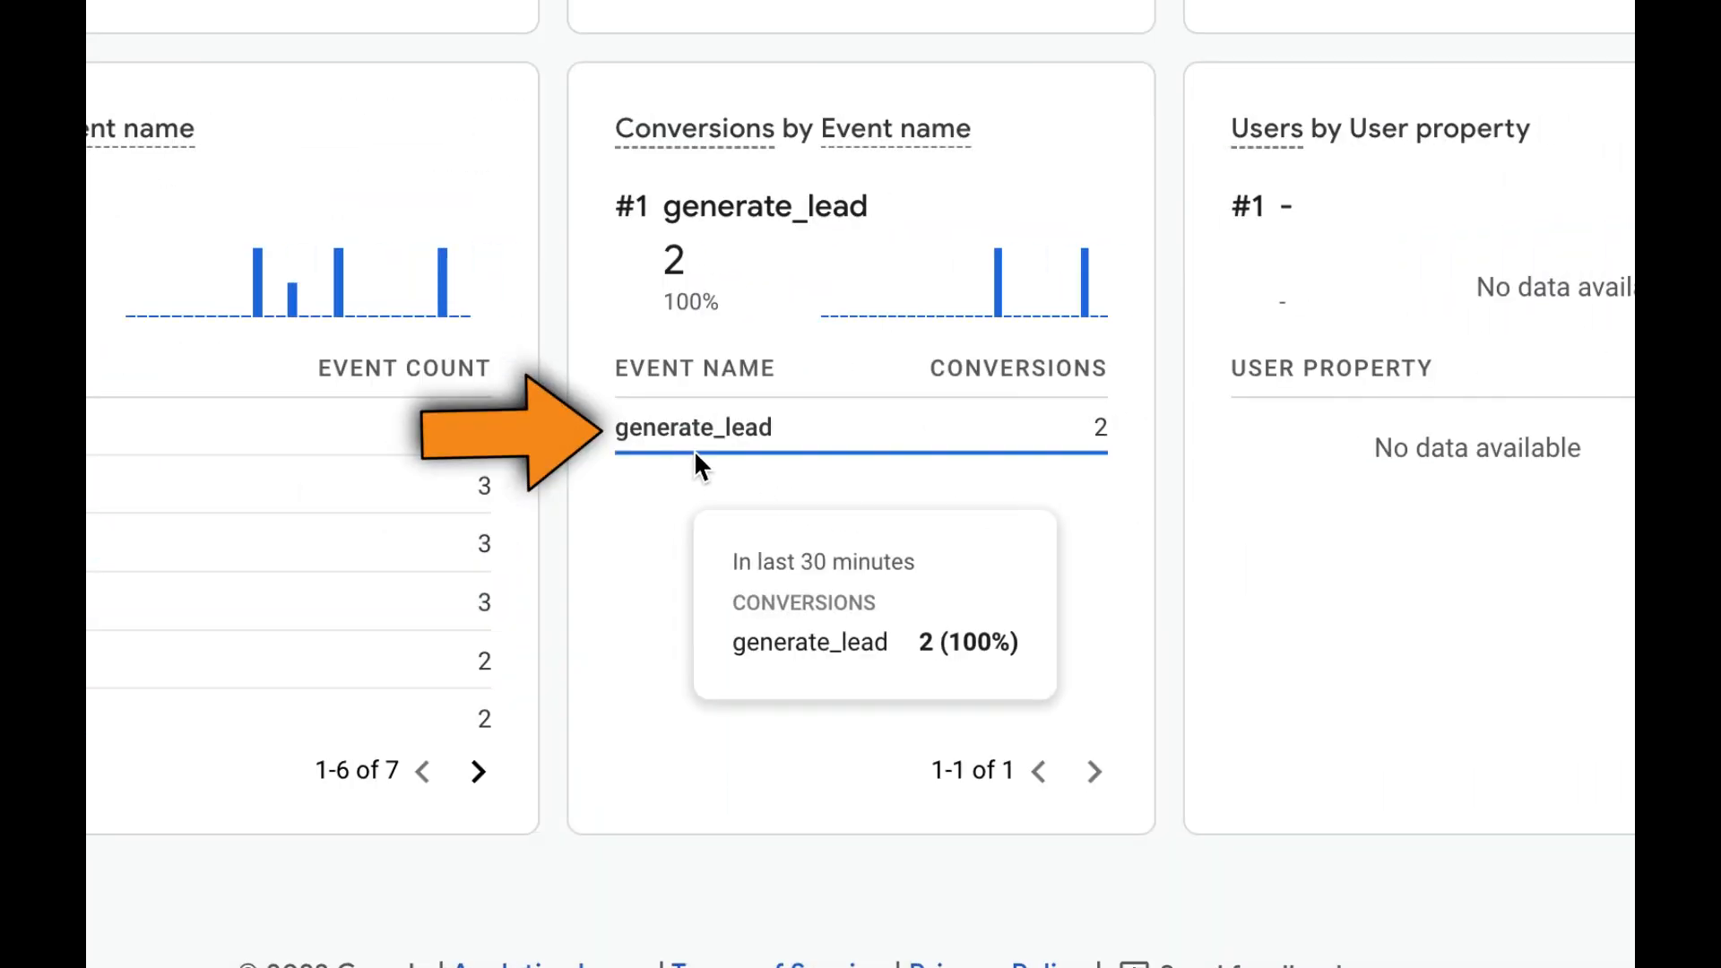